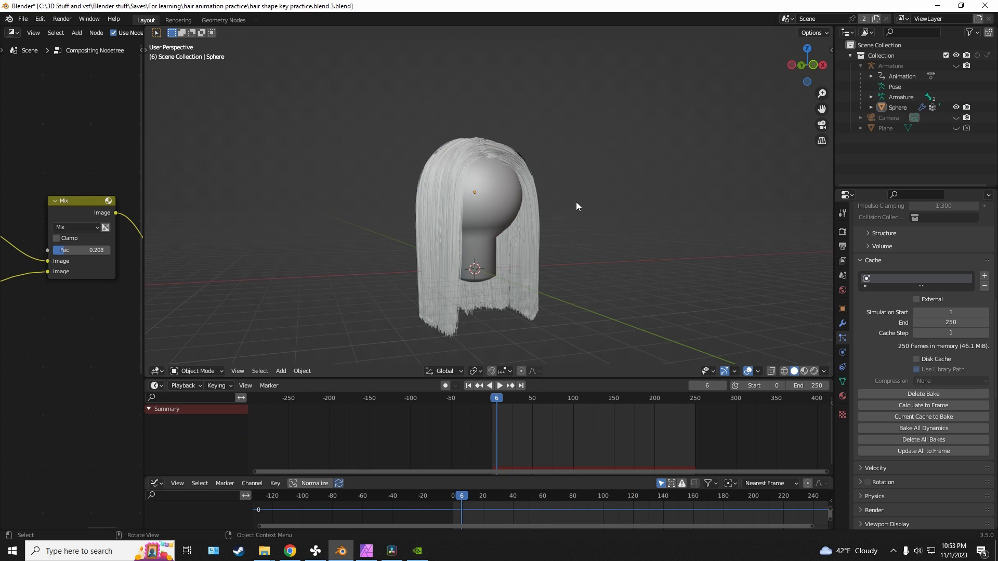
pyautogui.moveTo(500, 207)
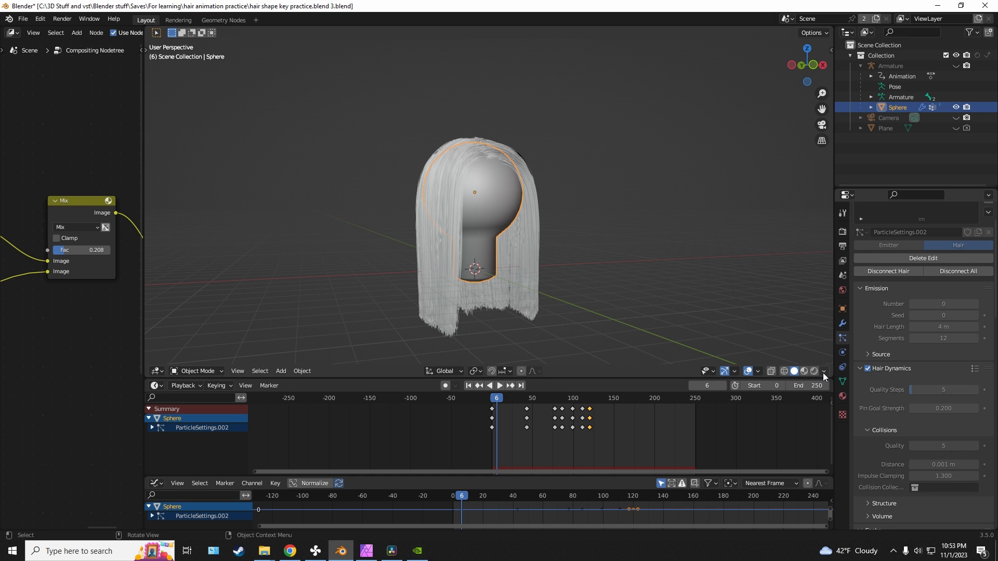
pyautogui.moveTo(737, 305)
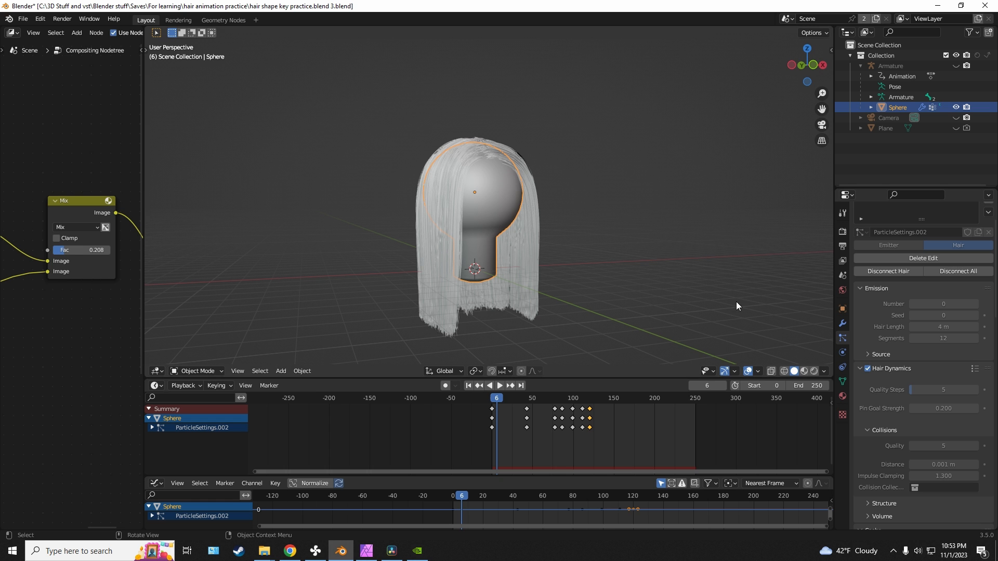
pyautogui.moveTo(551, 120)
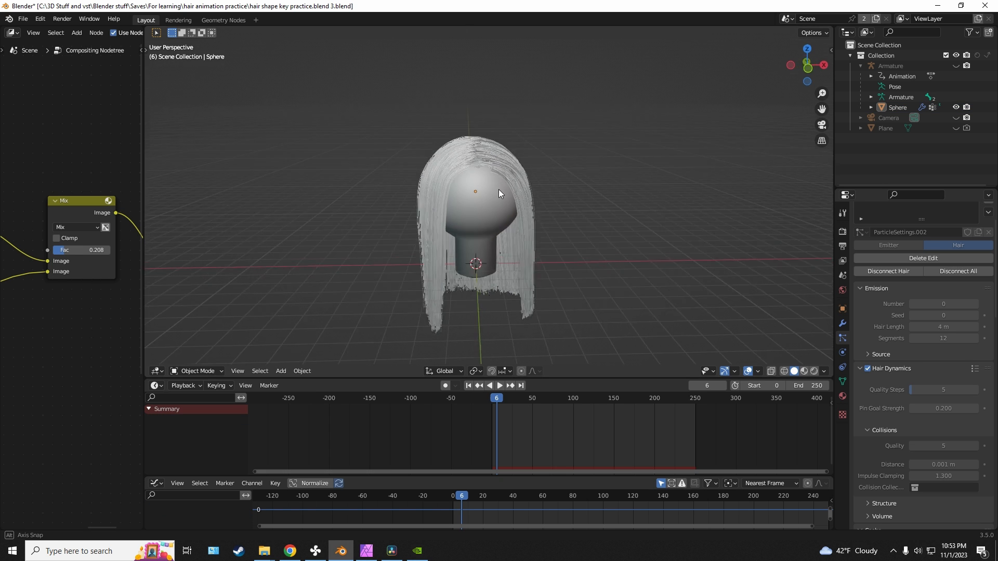
# Orbit the view around the mannequin head to inspect the hair.
pyautogui.moveTo(500, 193); pyautogui.dragTo(648, 205)
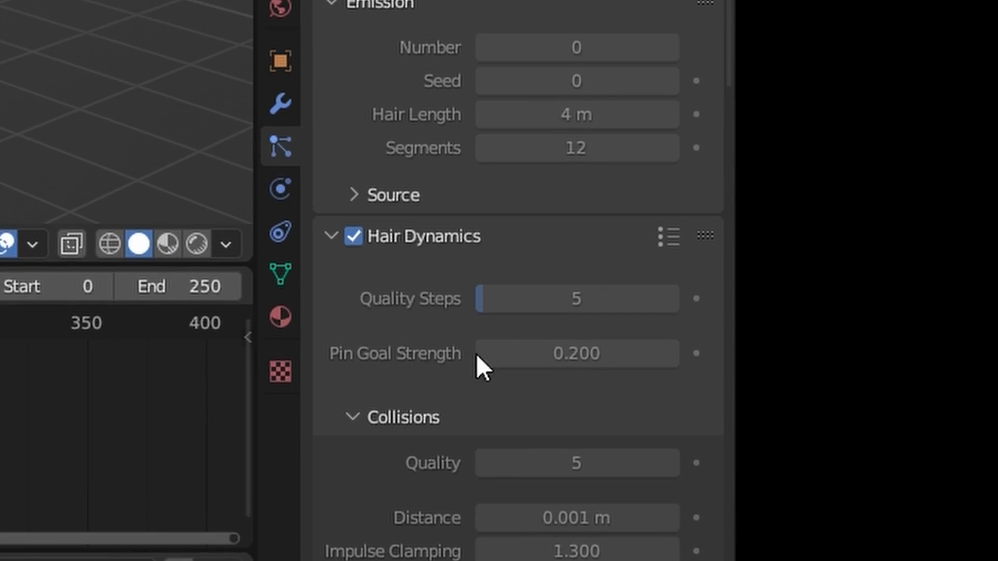
pyautogui.moveTo(630, 372)
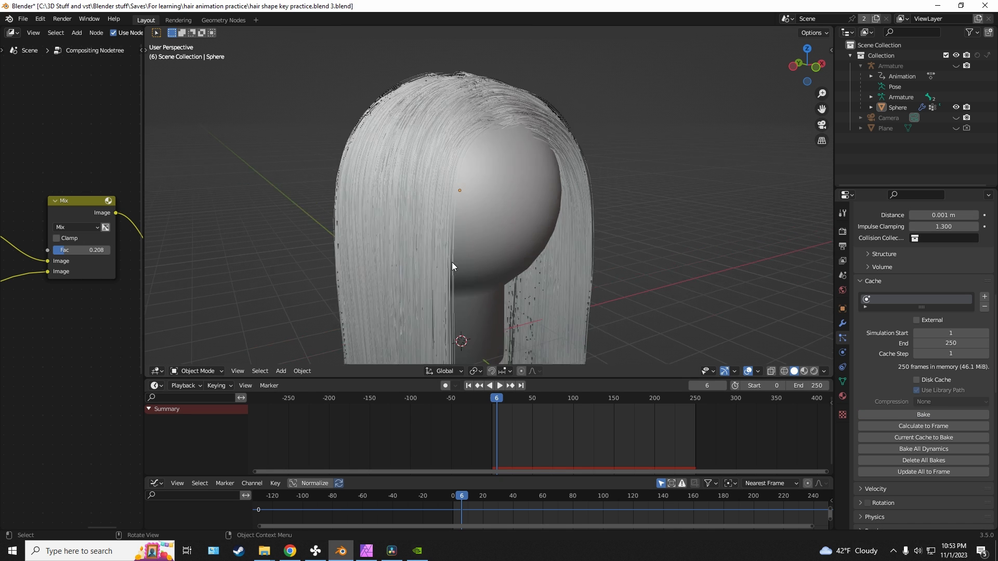
# Enter Particle Edit mode with the Weight brush and look over the hair from below and front.
pyautogui.click(197, 372)
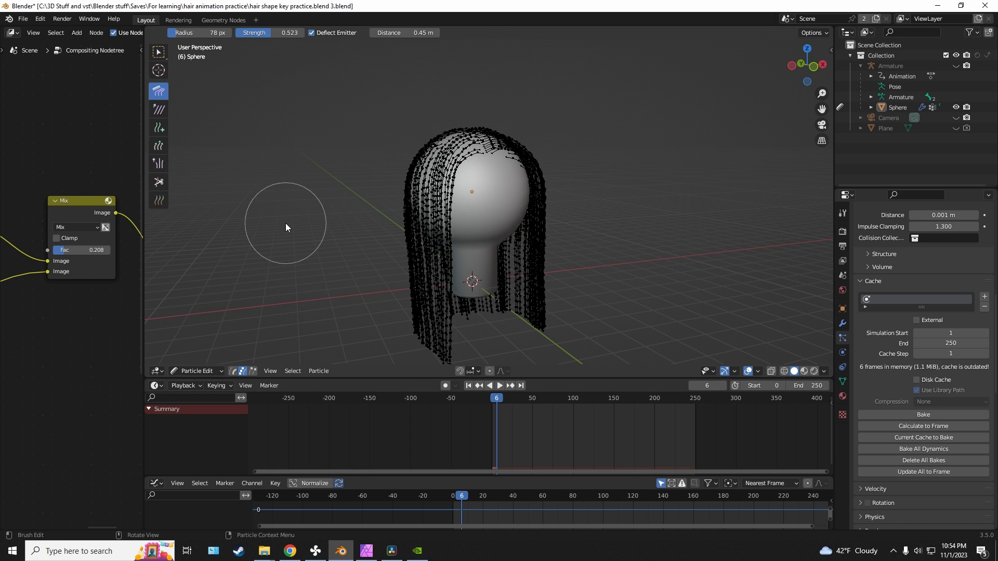
pyautogui.click(158, 200)
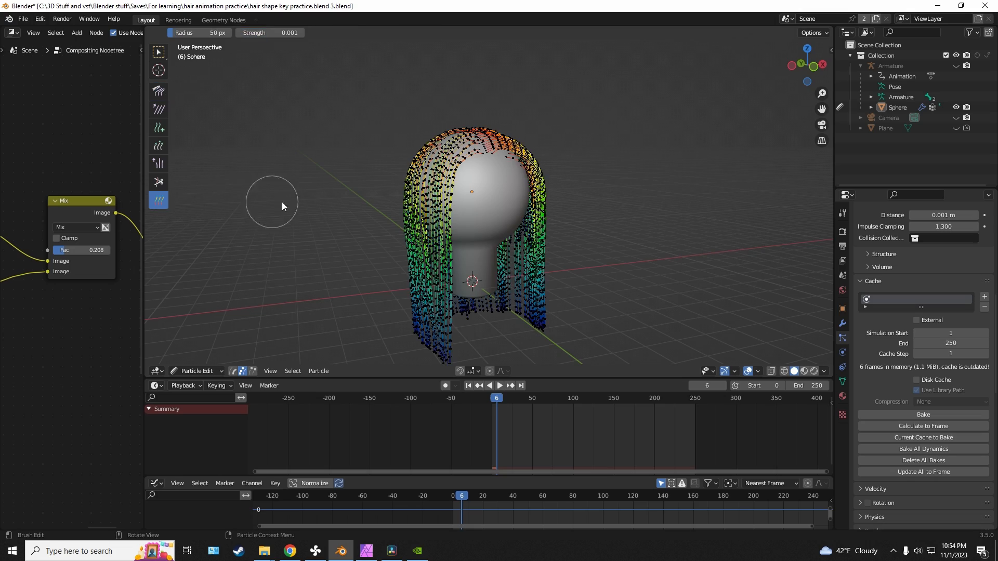
pyautogui.moveTo(282, 206); pyautogui.dragTo(399, 279)
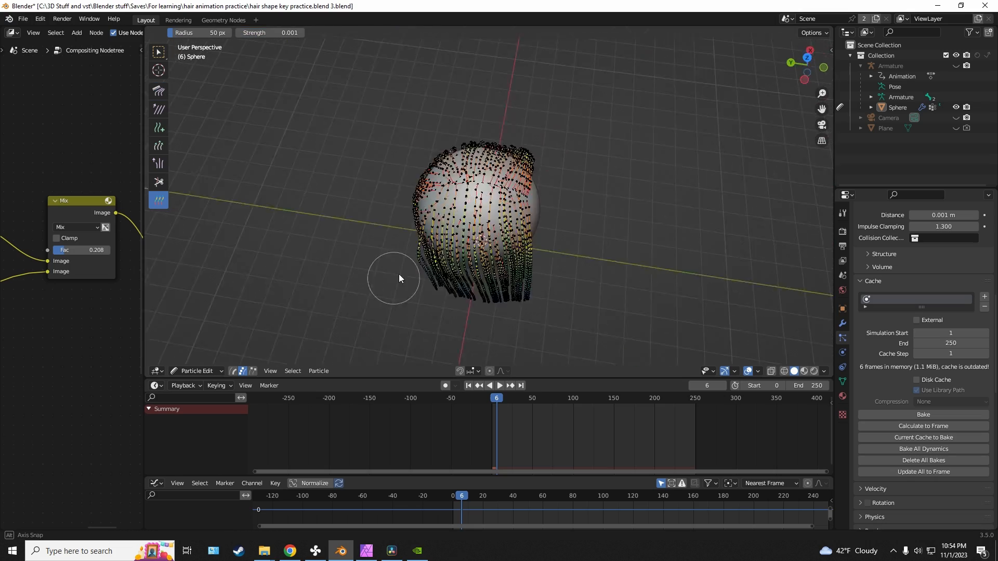
pyautogui.moveTo(399, 279); pyautogui.dragTo(306, 202)
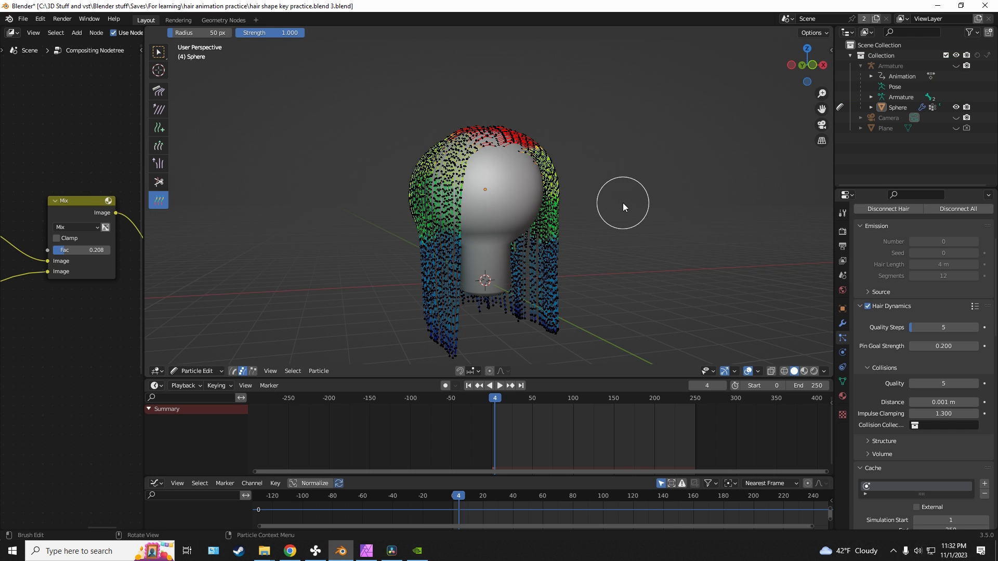
pyautogui.moveTo(213, 100)
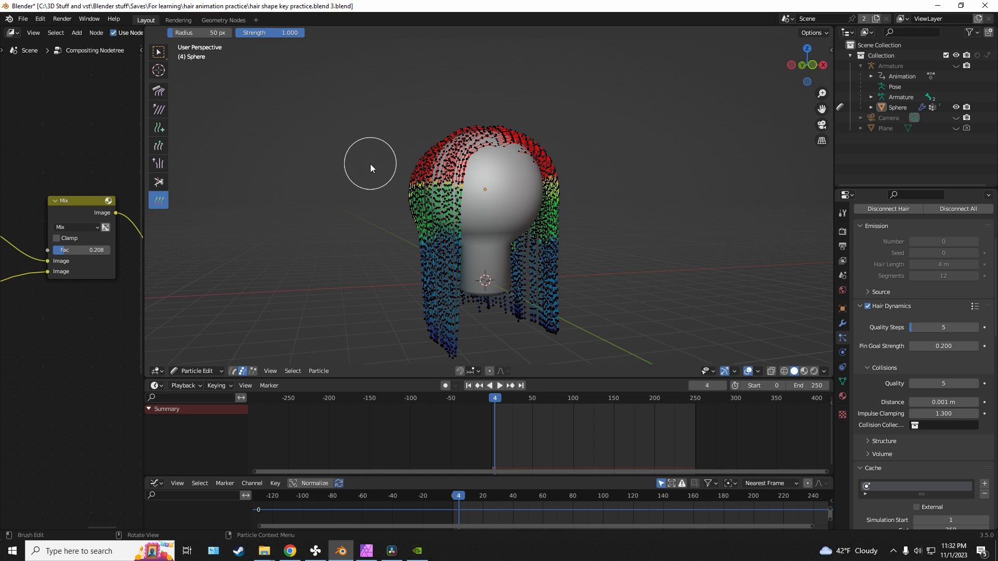
# Paint full weight at strength 1.0 across the top of the hair and around the crown.
pyautogui.moveTo(369, 164); pyautogui.dragTo(439, 220)
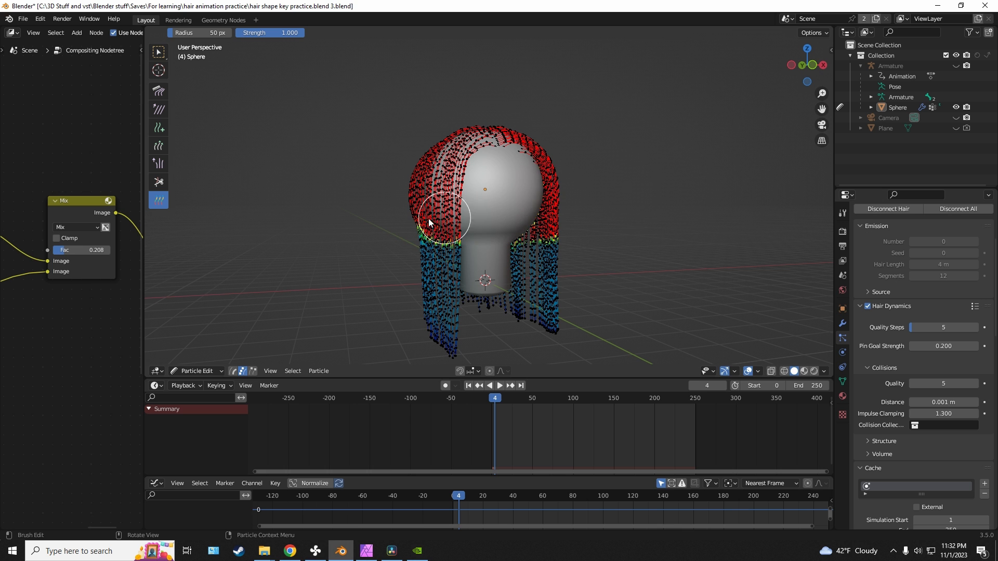
pyautogui.moveTo(429, 223); pyautogui.dragTo(368, 174)
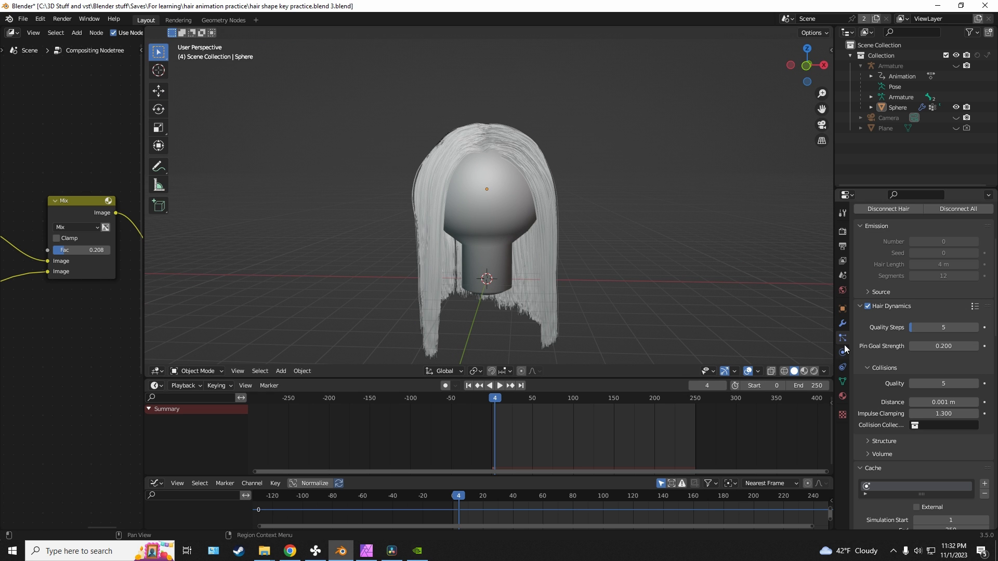
# Bake the hair dynamics for frames 1 to 250 and play back the swinging hair.
pyautogui.scroll(-3)
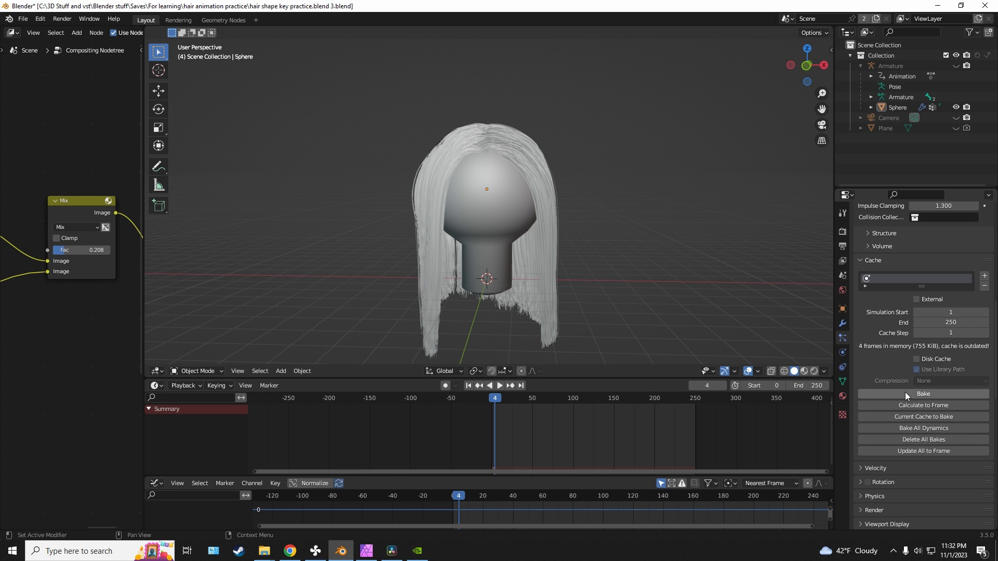
pyautogui.click(923, 393)
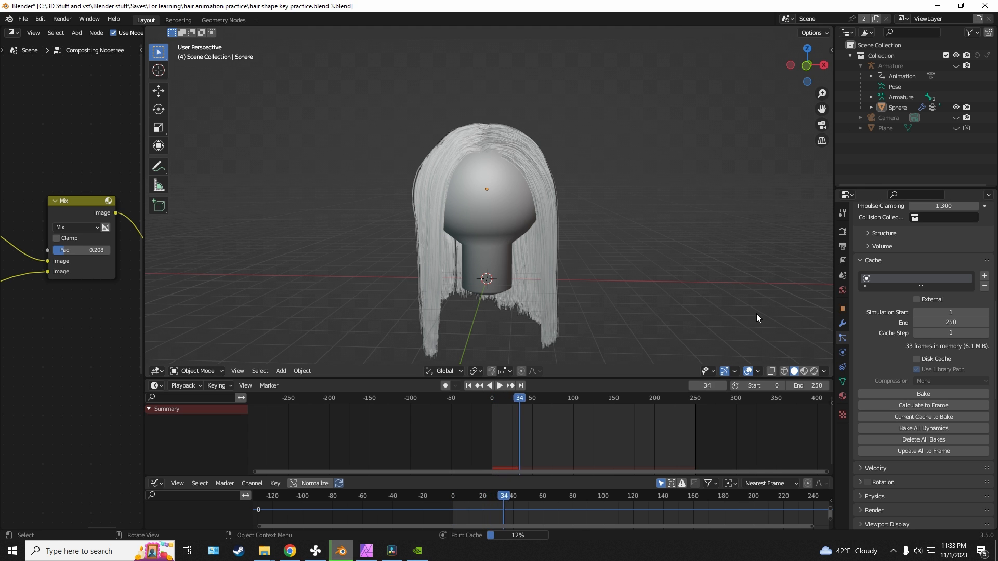
pyautogui.click(501, 386)
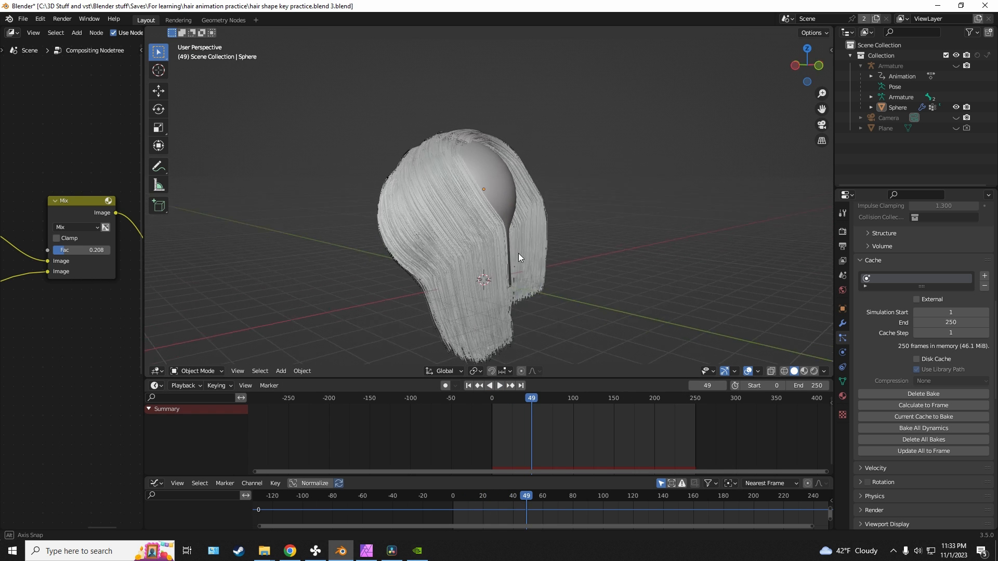
pyautogui.moveTo(518, 257); pyautogui.dragTo(561, 293)
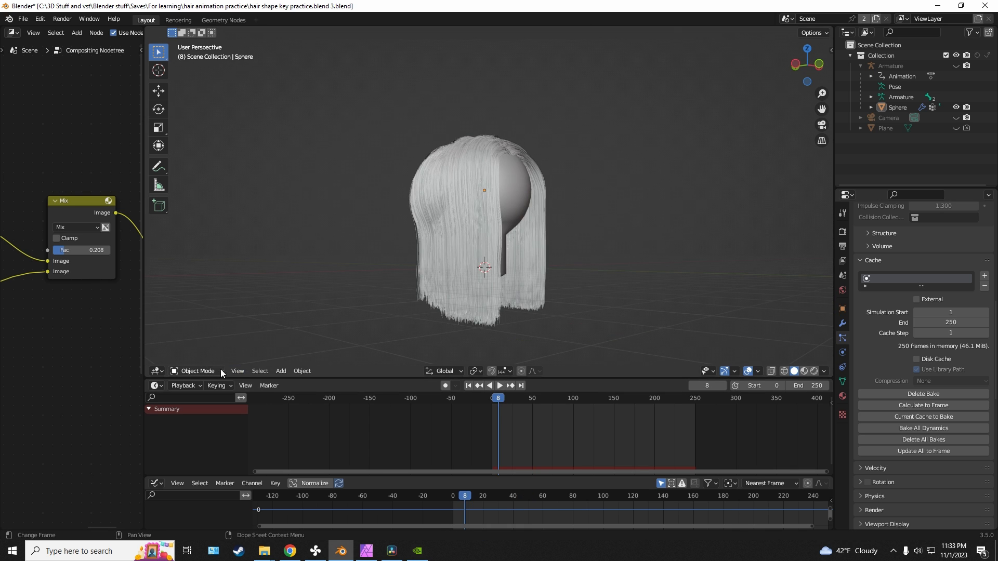
# In Particle Edit, repaint weight over the crown at strength 0.6, then return to Object Mode.
pyautogui.click(197, 371)
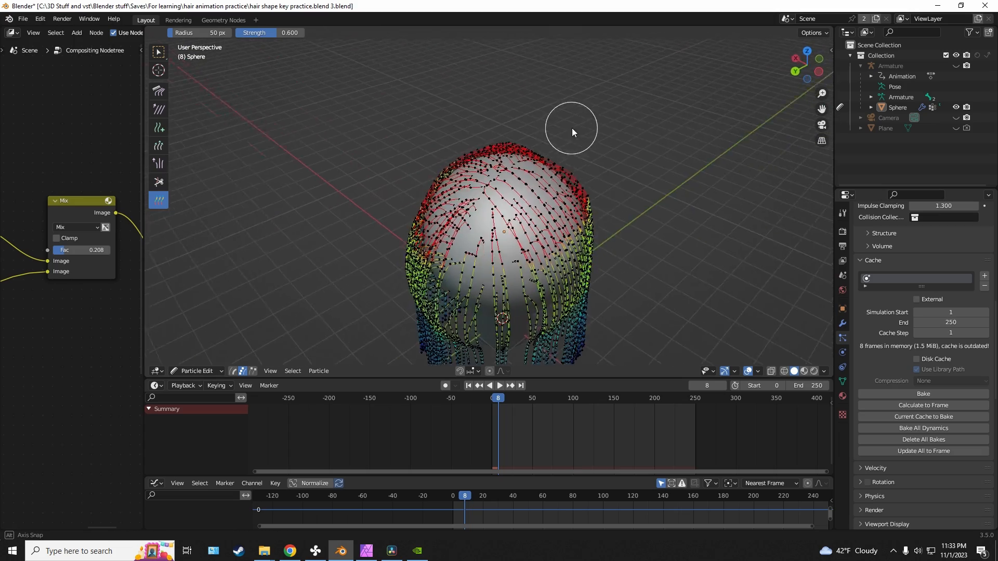
pyautogui.moveTo(572, 132); pyautogui.dragTo(509, 192)
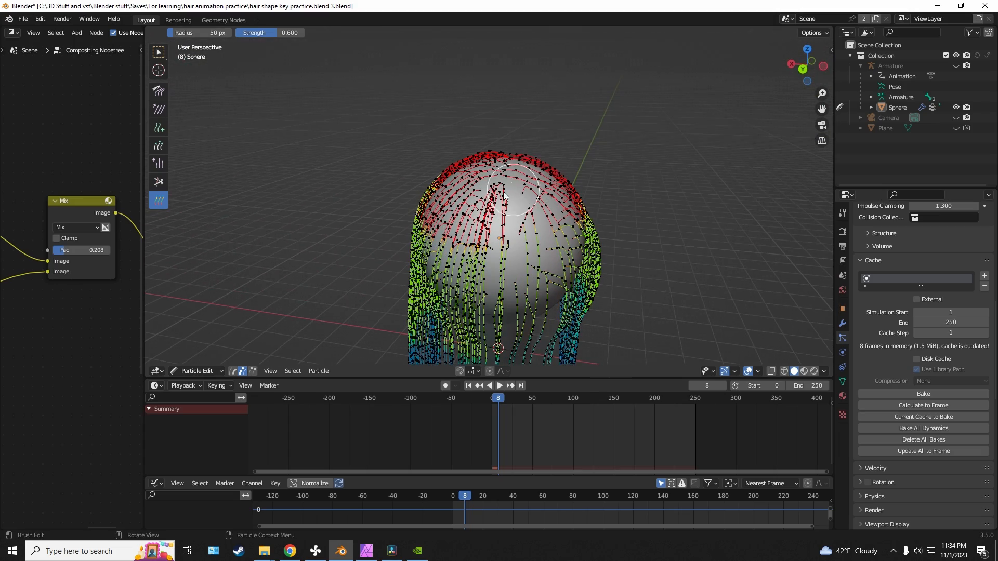
pyautogui.click(195, 370)
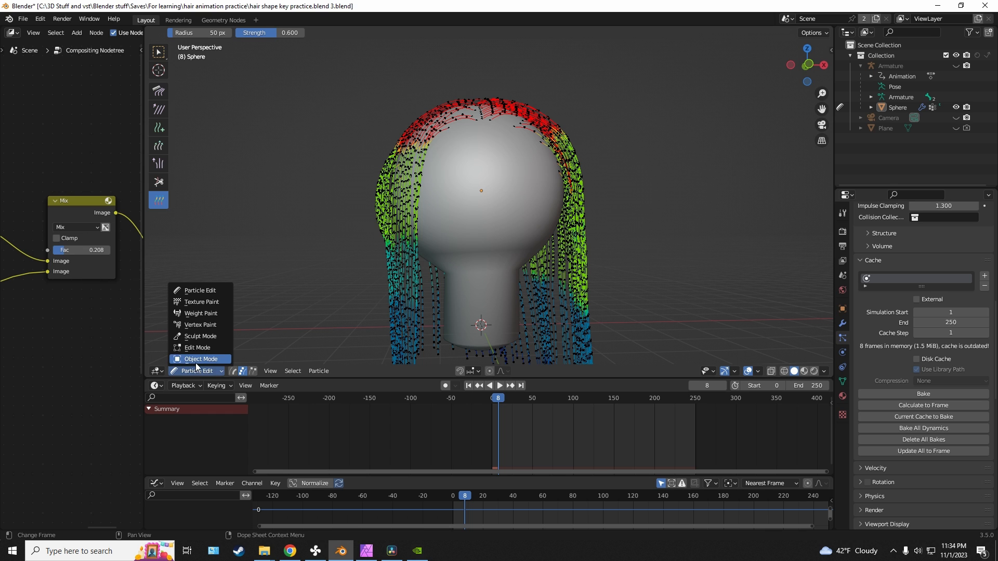
pyautogui.moveTo(200, 359)
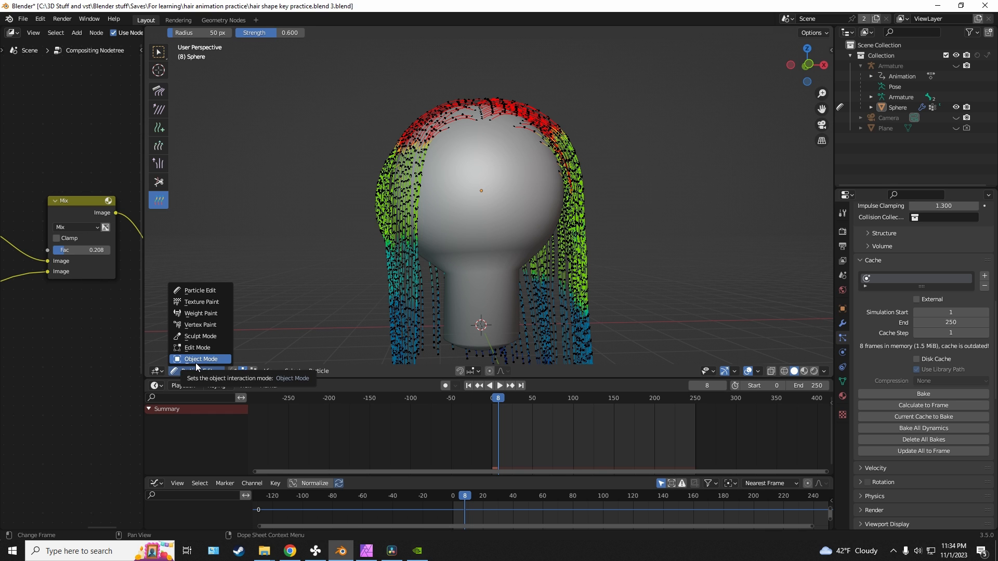
pyautogui.click(200, 358)
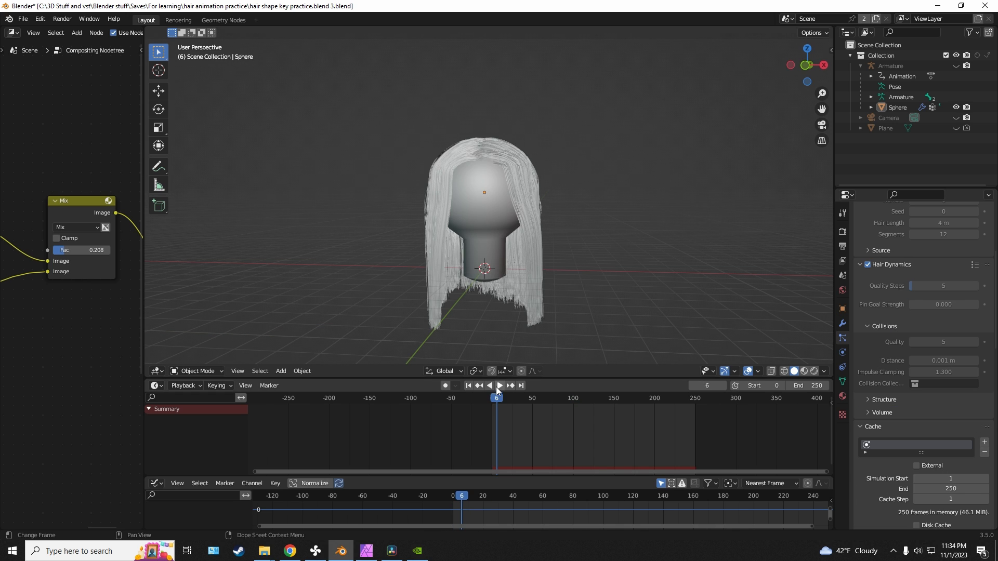
# Play back the baked hair simulation with the hair hanging straight down.
pyautogui.click(499, 386)
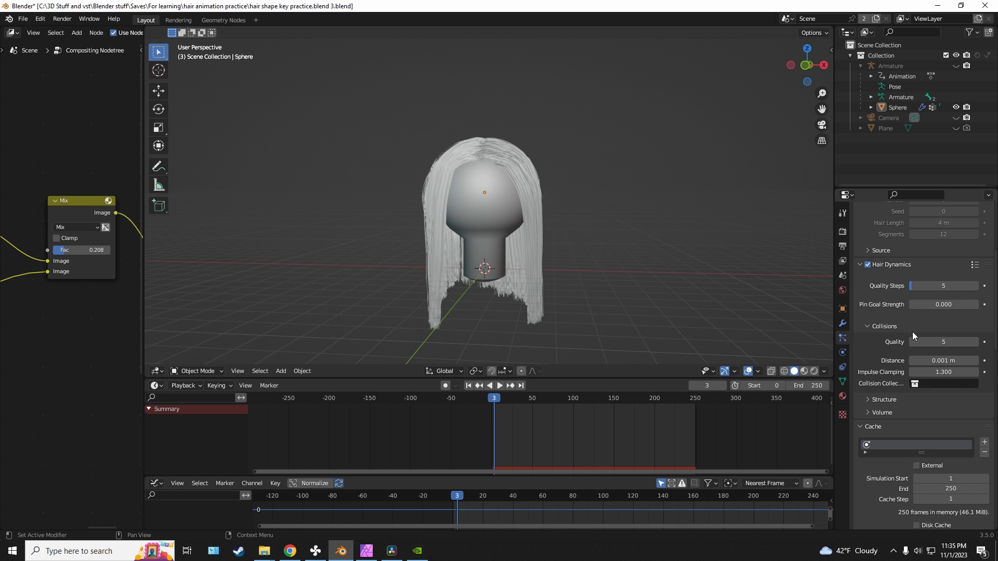
# Replay the baked hair animation and bring the timeline back to frame 0.
pyautogui.click(944, 304)
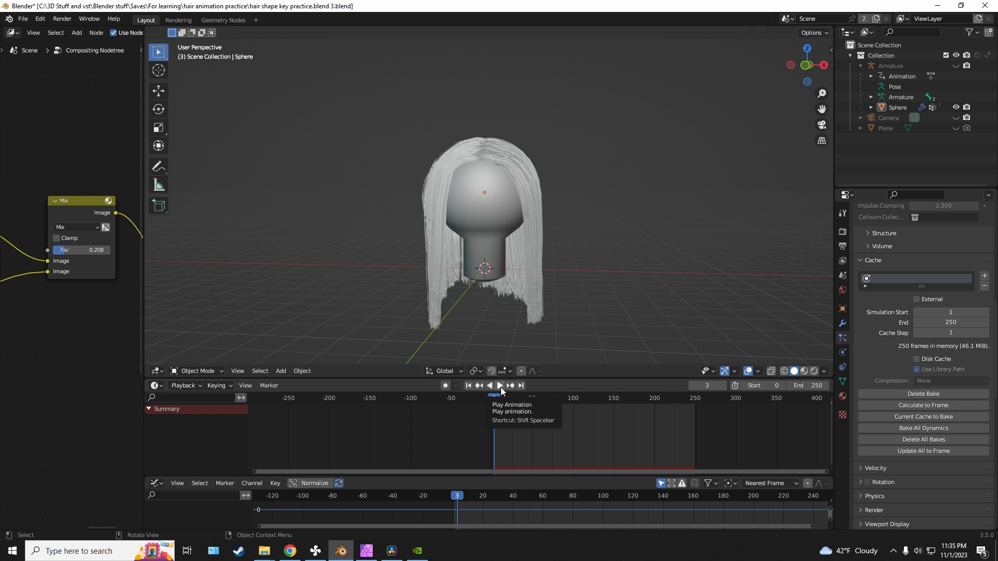
pyautogui.click(500, 386)
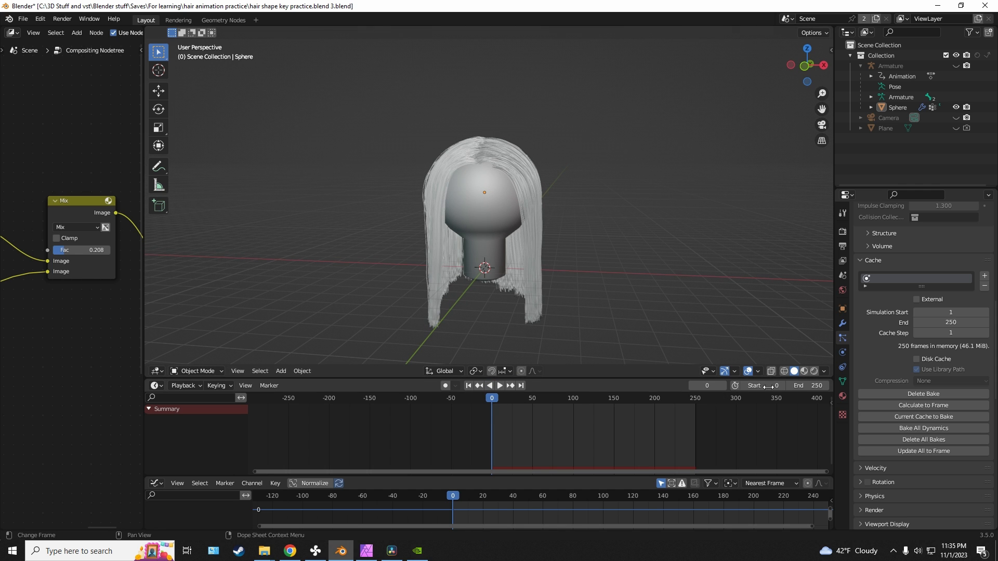
# Briefly enter Particle Edit to view the weights, then return to Object Mode, clearing the cache.
pyautogui.click(197, 370)
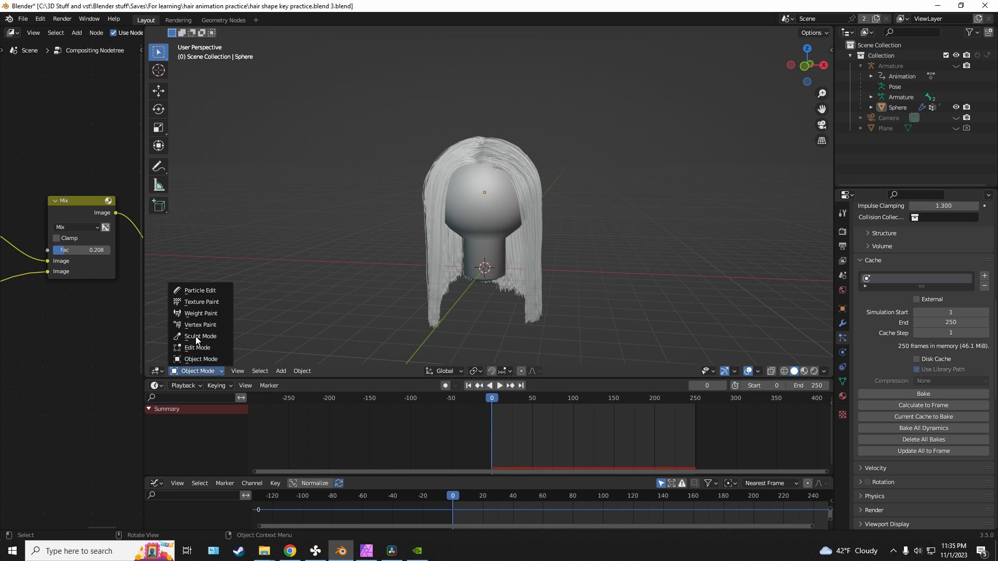
pyautogui.click(200, 290)
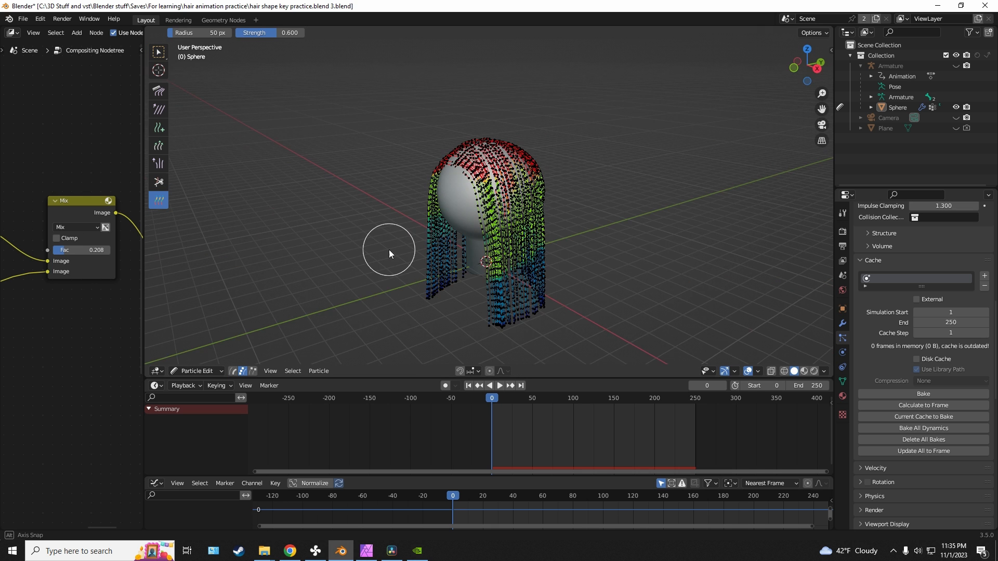
pyautogui.click(197, 371)
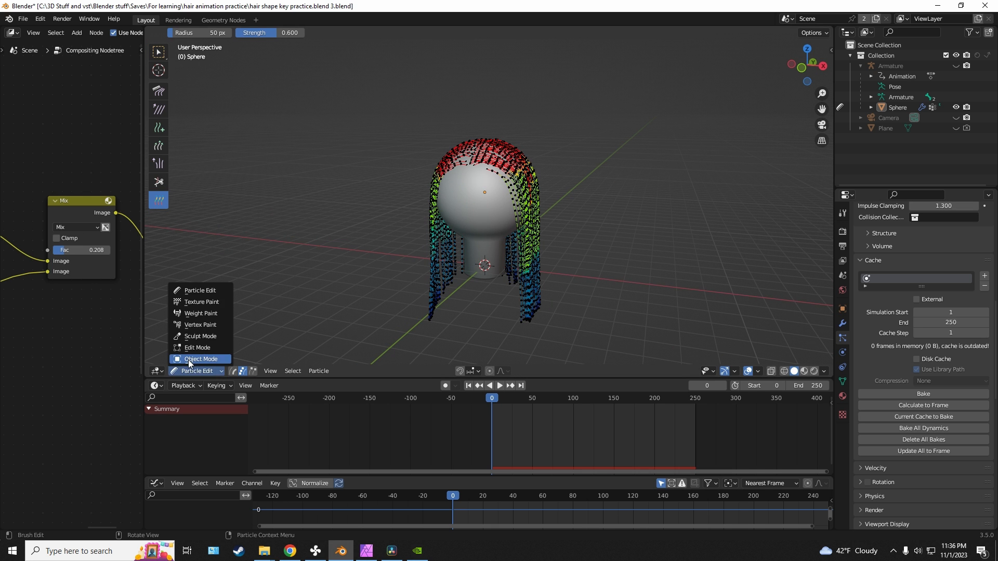
pyautogui.click(201, 359)
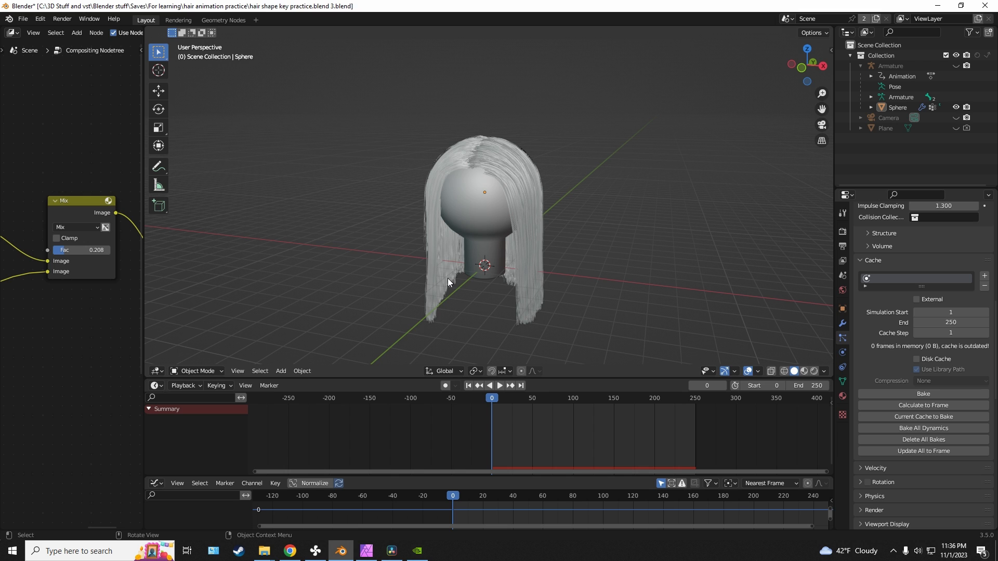